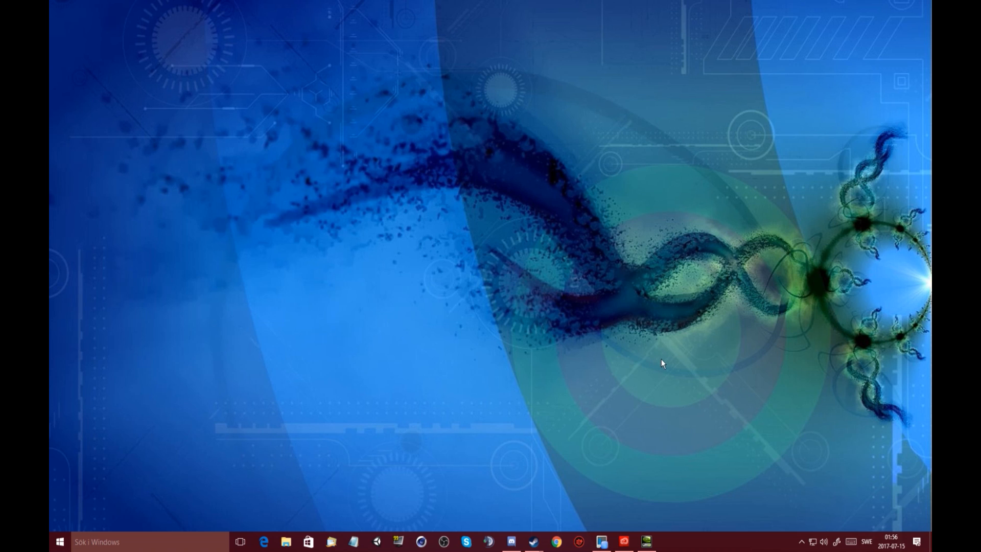
mouse_move(721, 389)
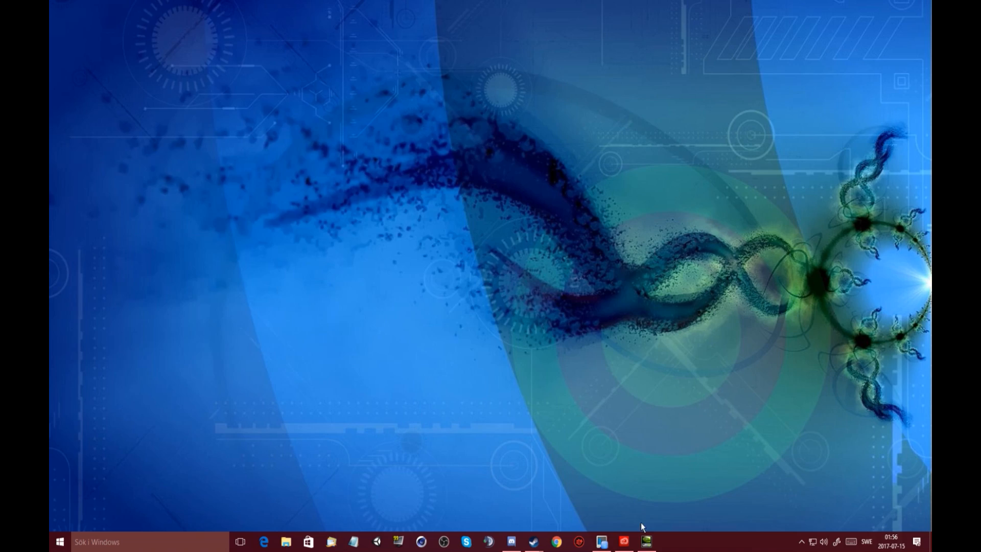
- Show the Ändra upplösning page from the Bildskärm tree, listing the main monitor's resolutions
left_click(645, 541)
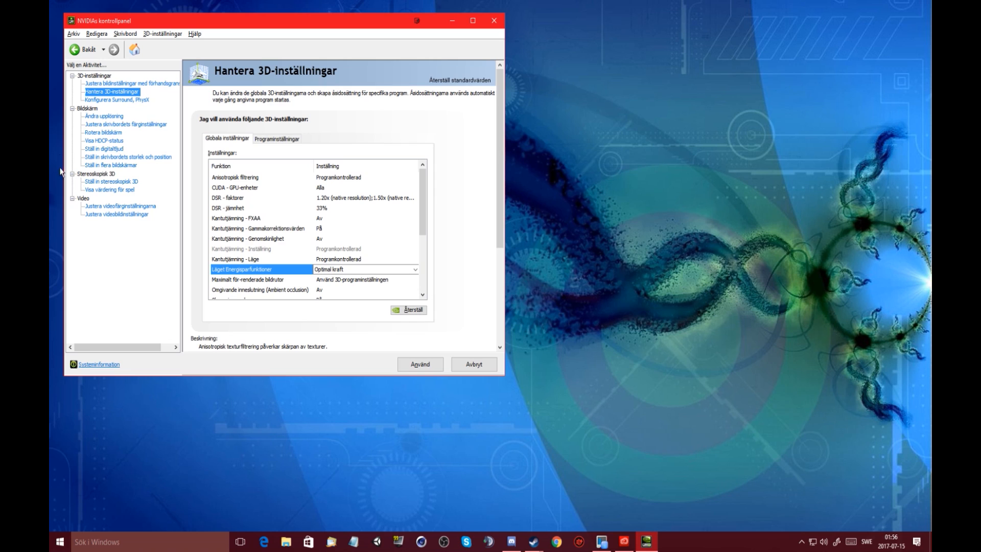
mouse_move(203, 238)
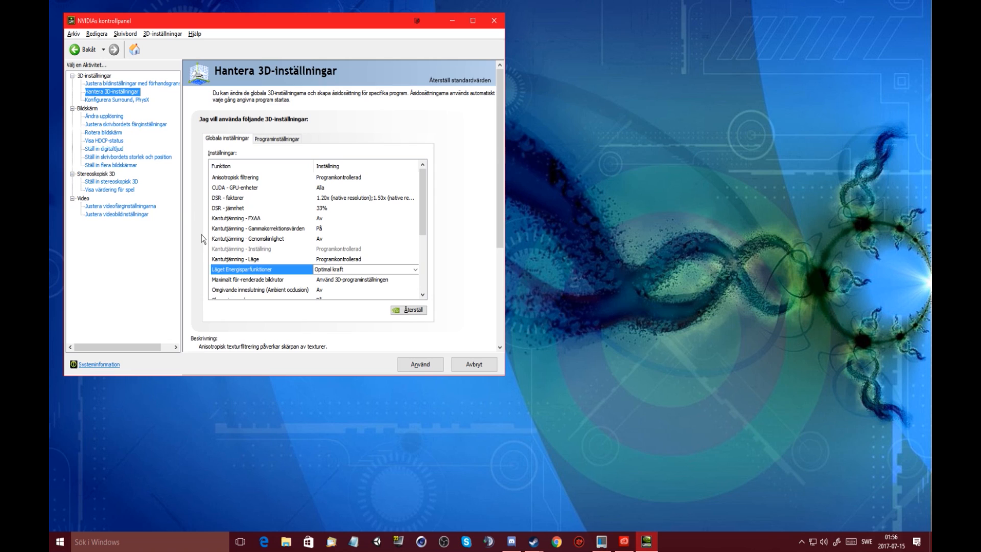
mouse_move(127, 124)
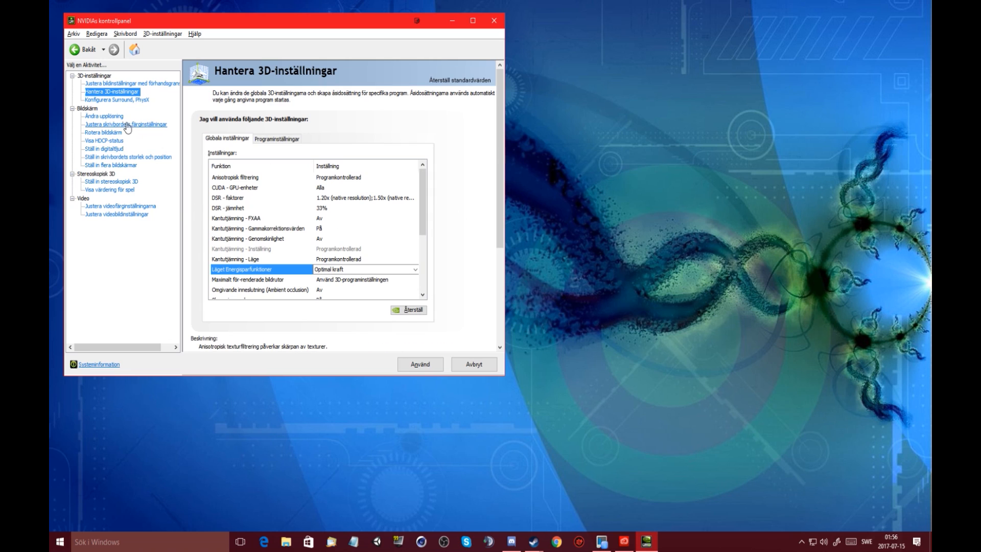
left_click(102, 116)
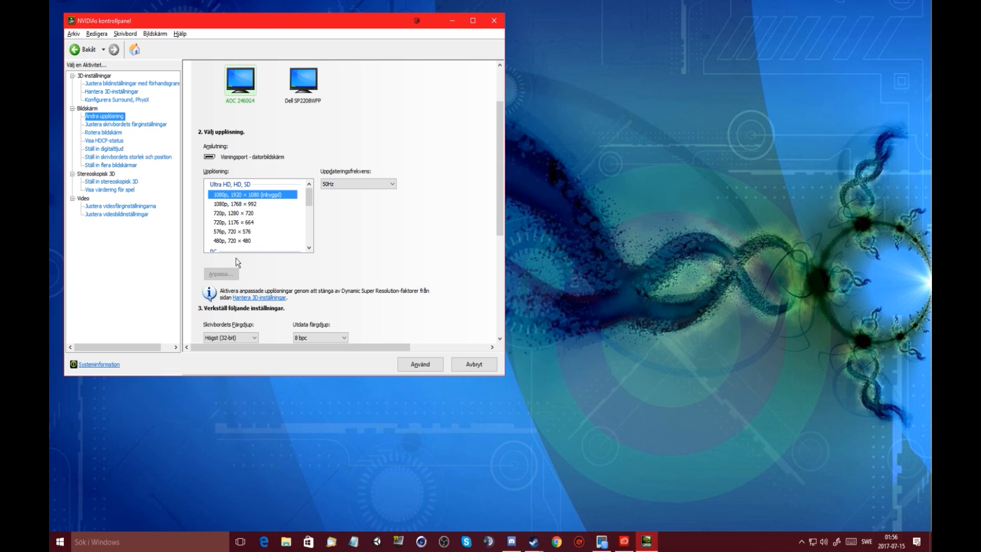
mouse_move(213, 285)
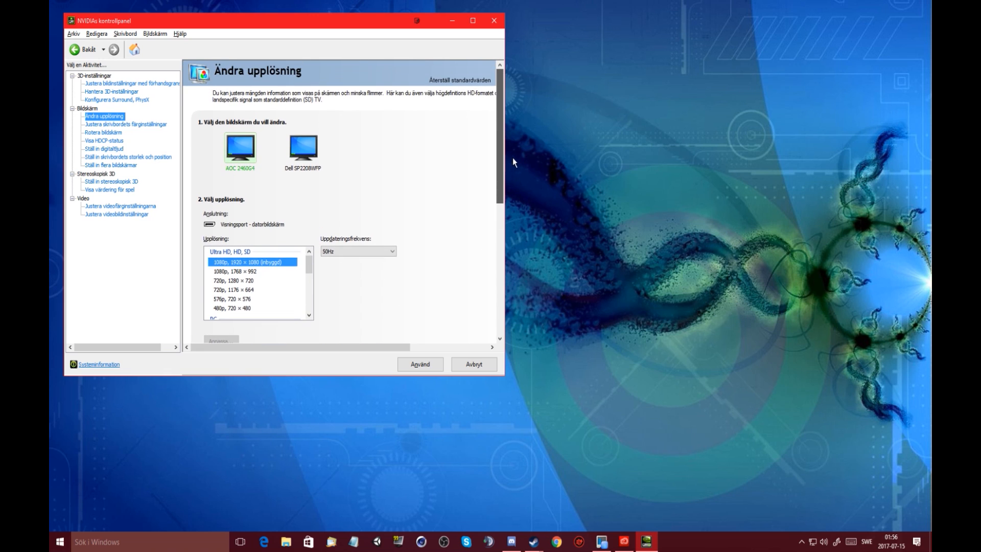
scroll("down", 3)
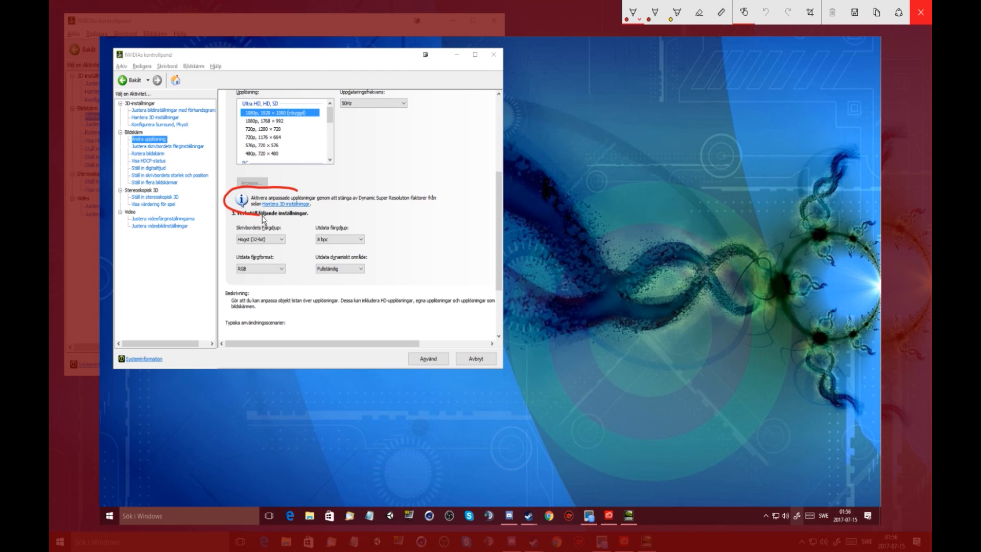
- Circle the info note saying custom resolutions are disabled by DSR factors
left_click_drag(262, 218, 395, 212)
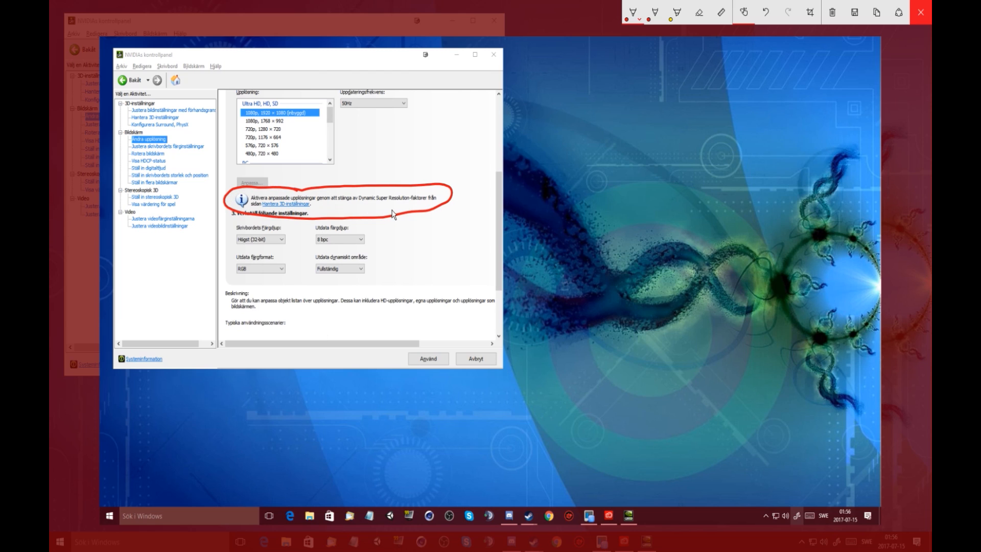
mouse_move(292, 212)
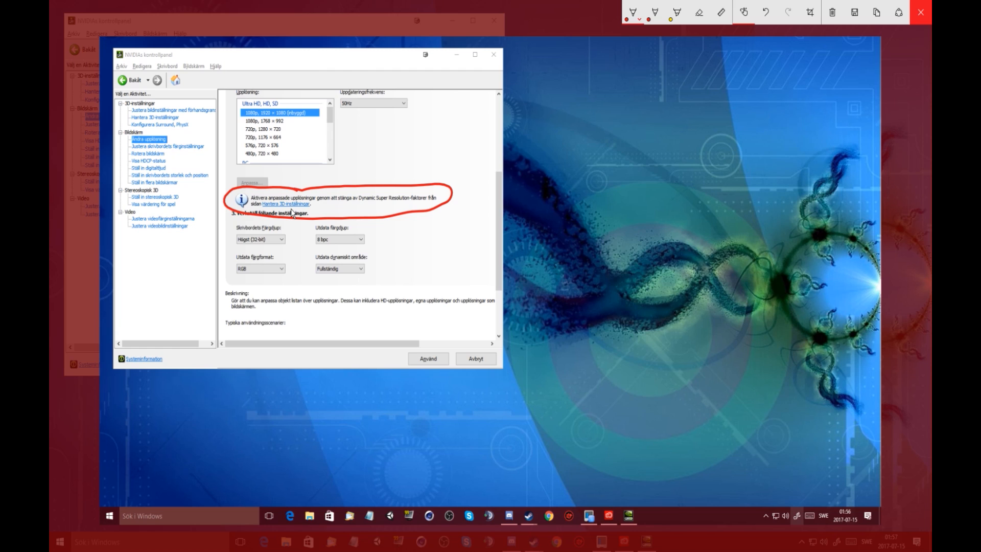
mouse_move(346, 194)
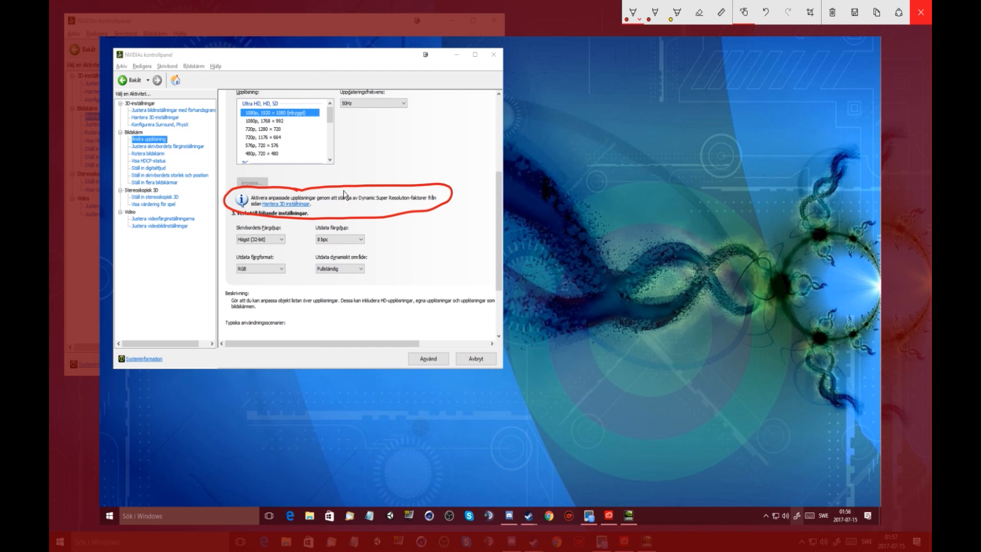
mouse_move(921, 12)
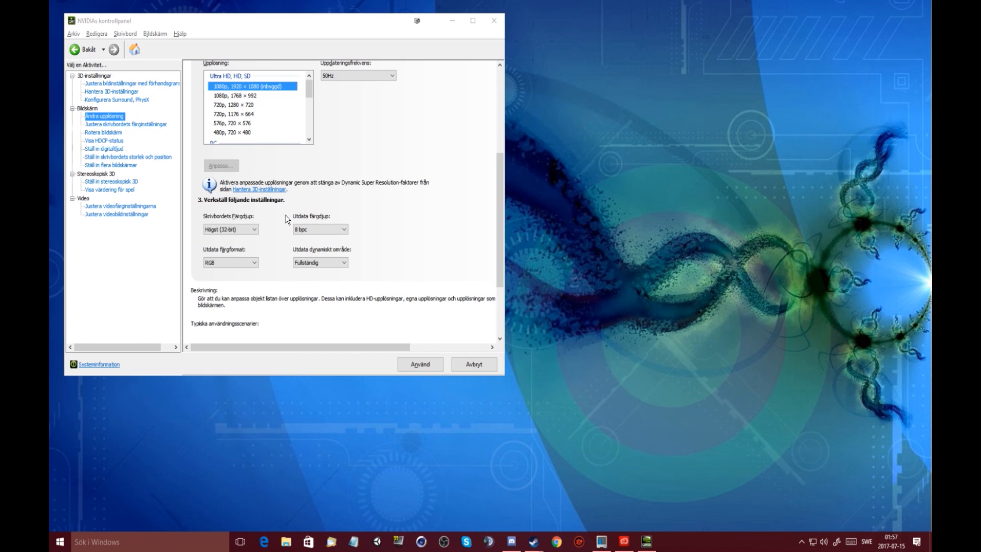
- Follow the note link to Hantera 3D-inställningar and select the DSR - faktorer row (1.20x, 1.50x)
left_click(111, 91)
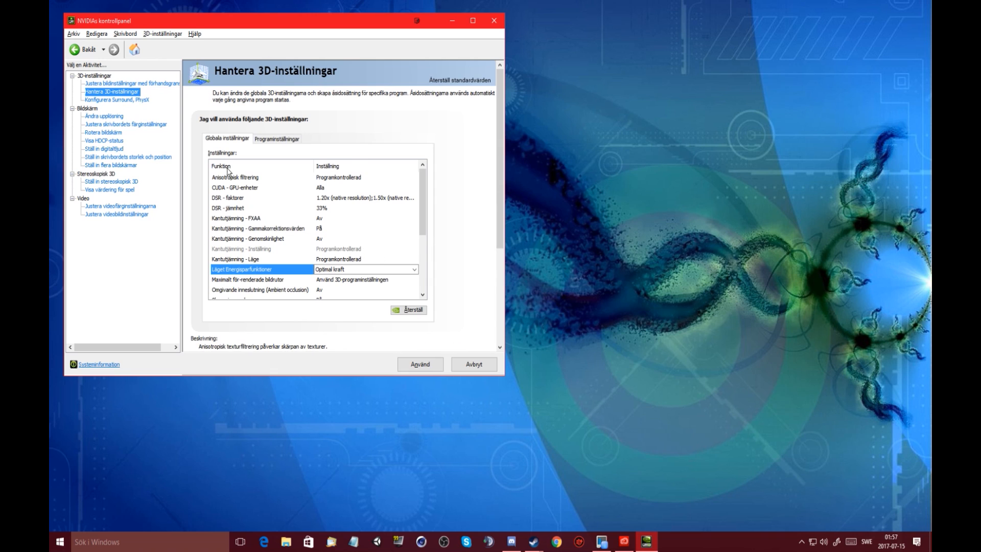
left_click(235, 187)
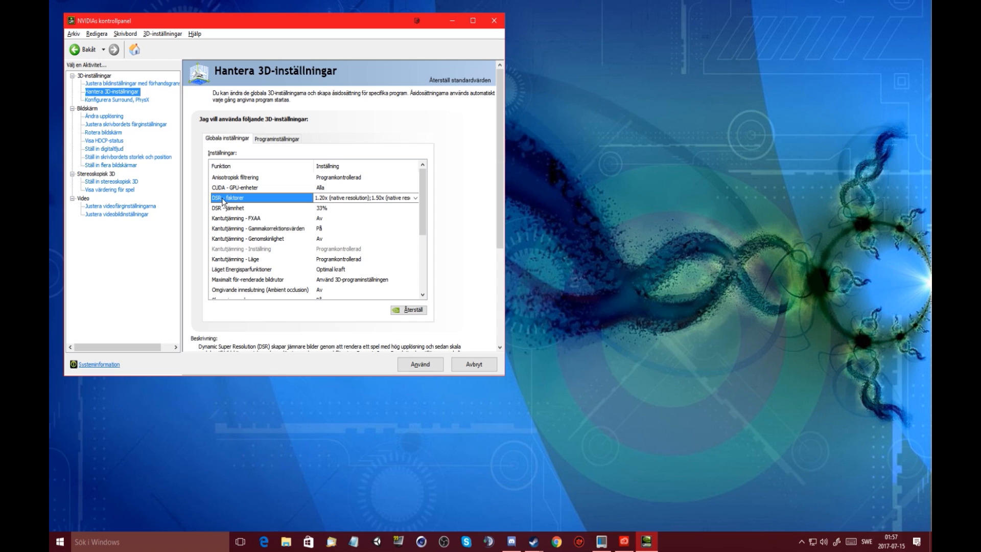
mouse_move(230, 202)
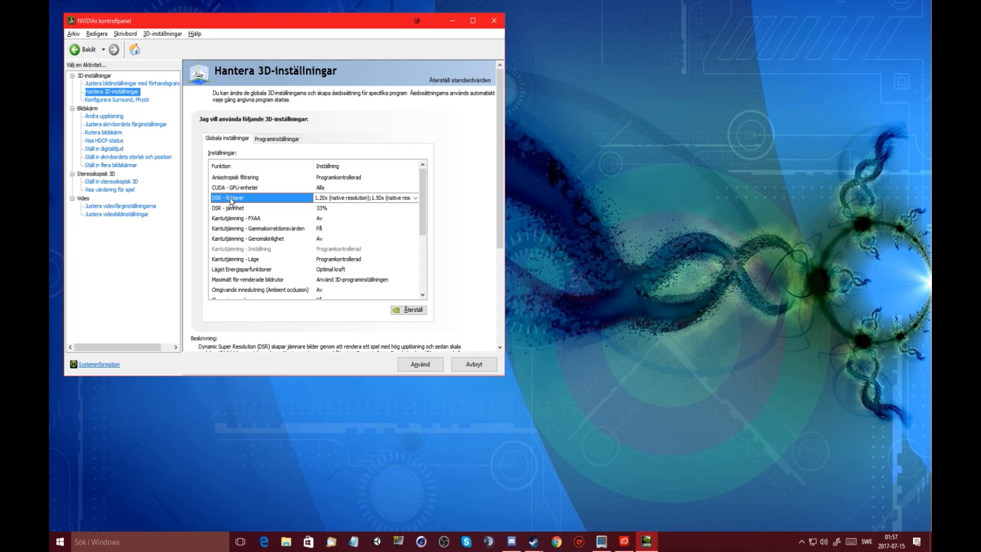
- Clear every DSR factor checkbox and confirm, leaving DSR - faktorer set to Off
left_click(415, 197)
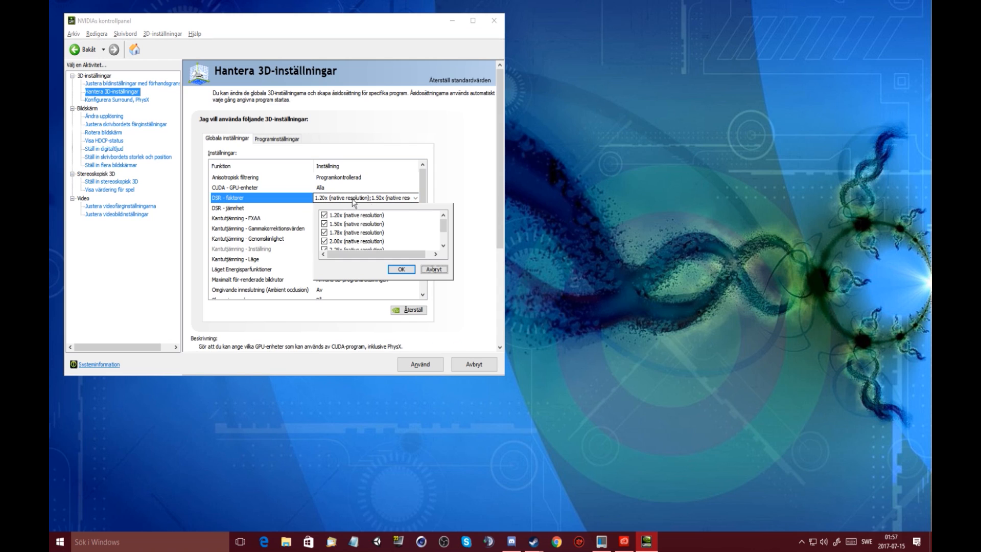
scroll("down", 3)
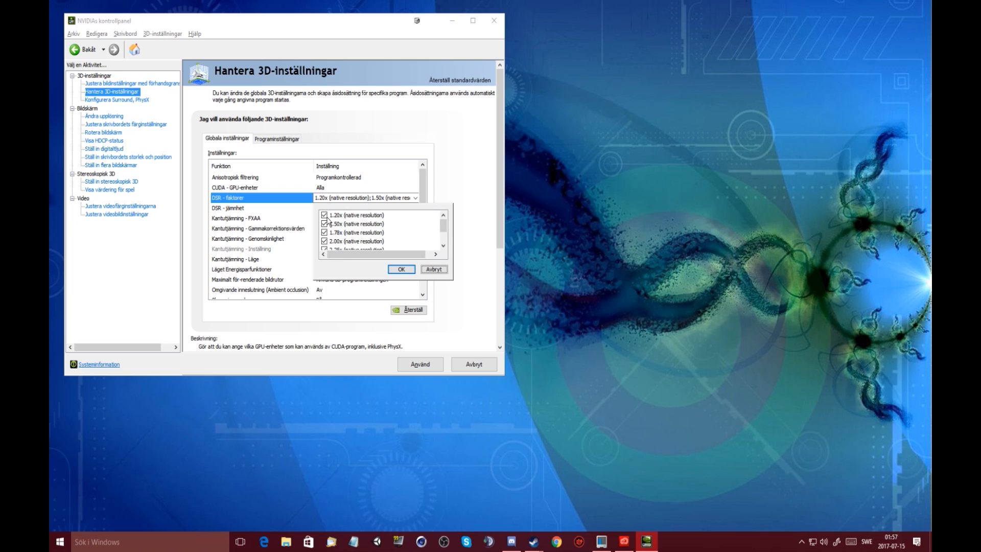
left_click(325, 215)
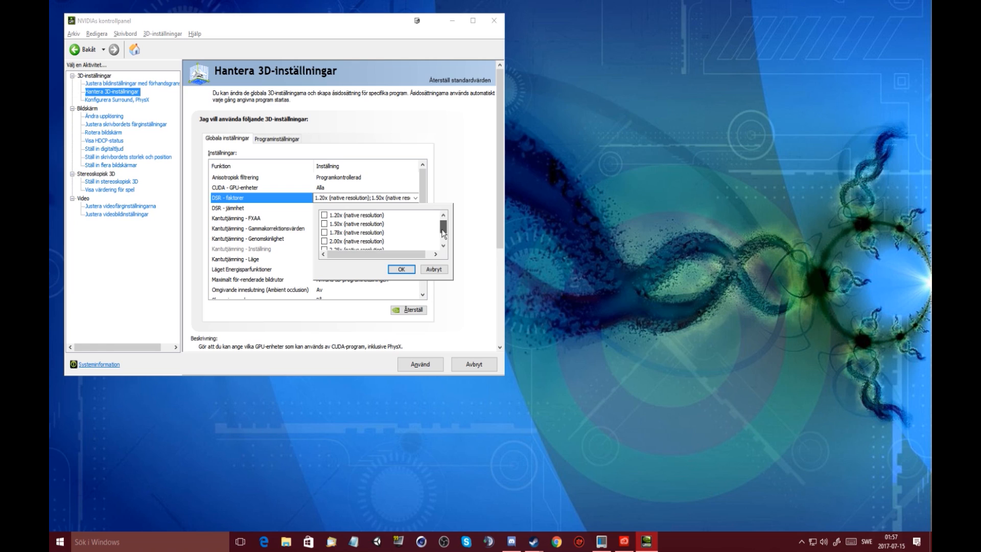
scroll("down", 3)
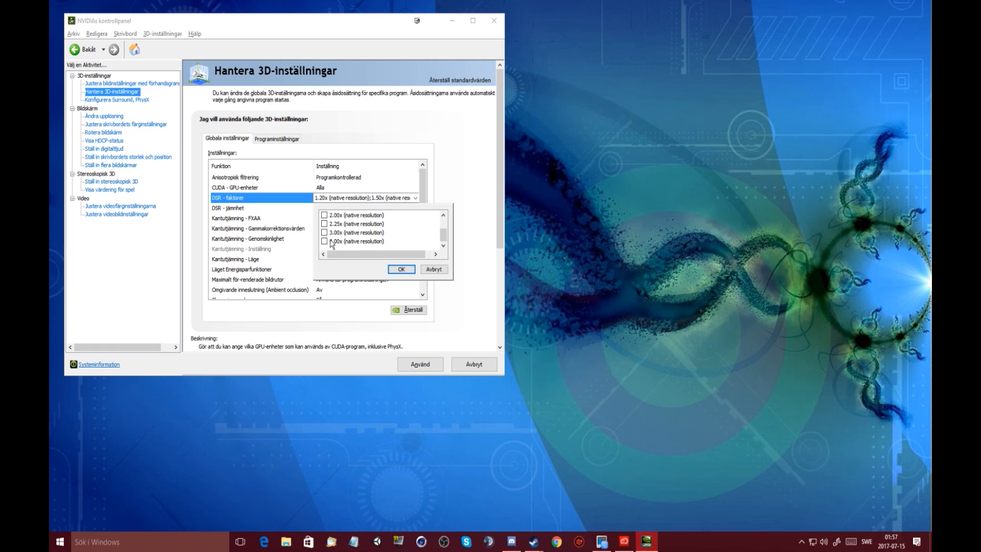
mouse_move(403, 239)
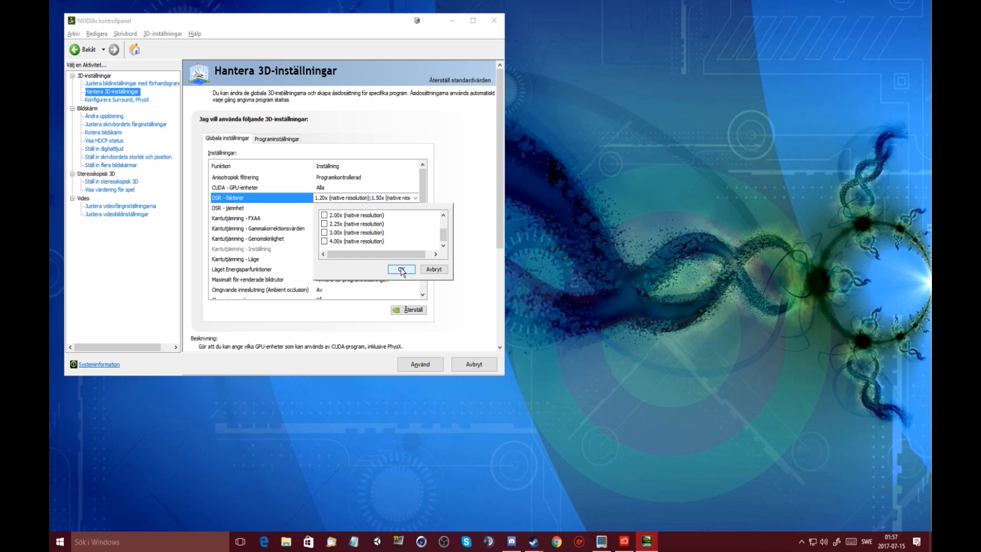
left_click(400, 269)
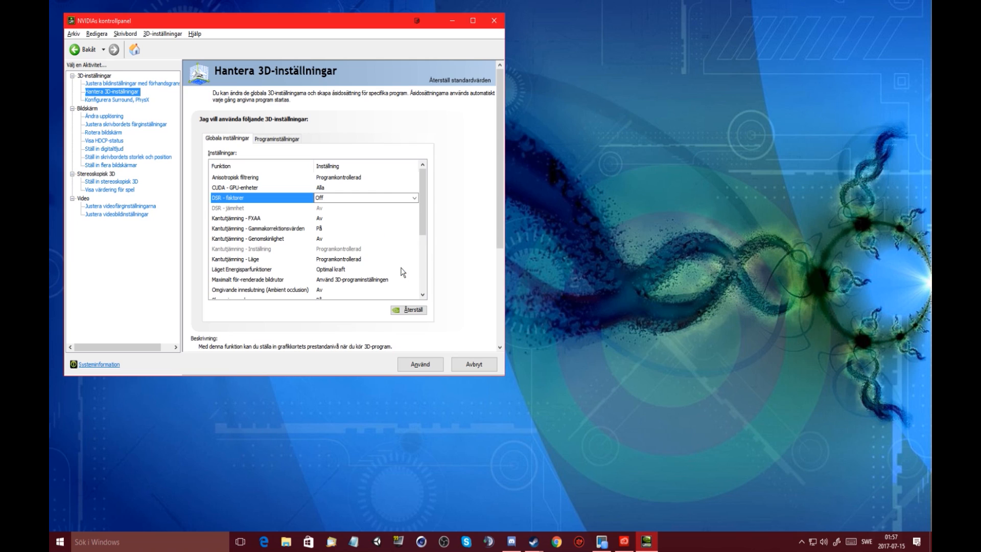
mouse_move(604, 283)
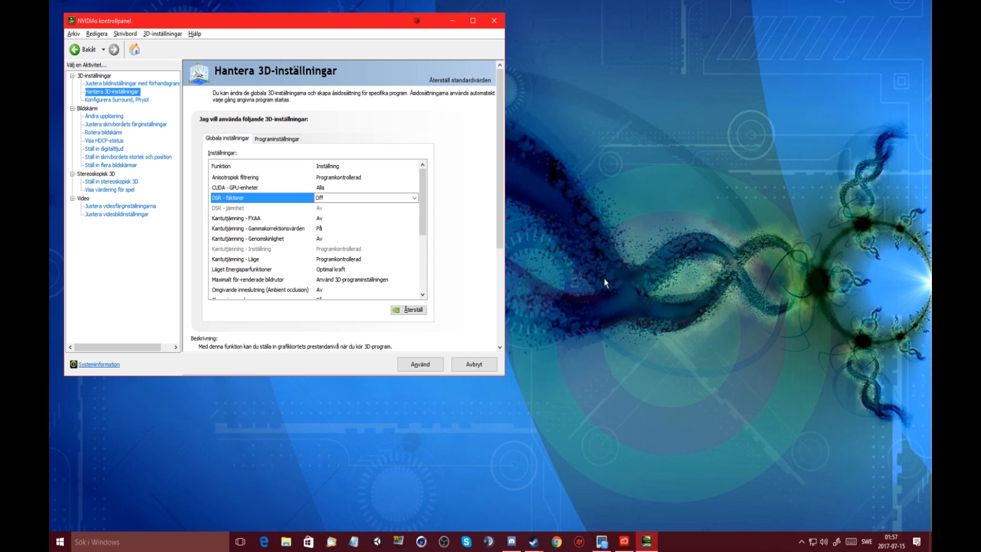
- Choose 1920 × 1080 under PC in the resolution list and apply it at 144 Hz
left_click(105, 116)
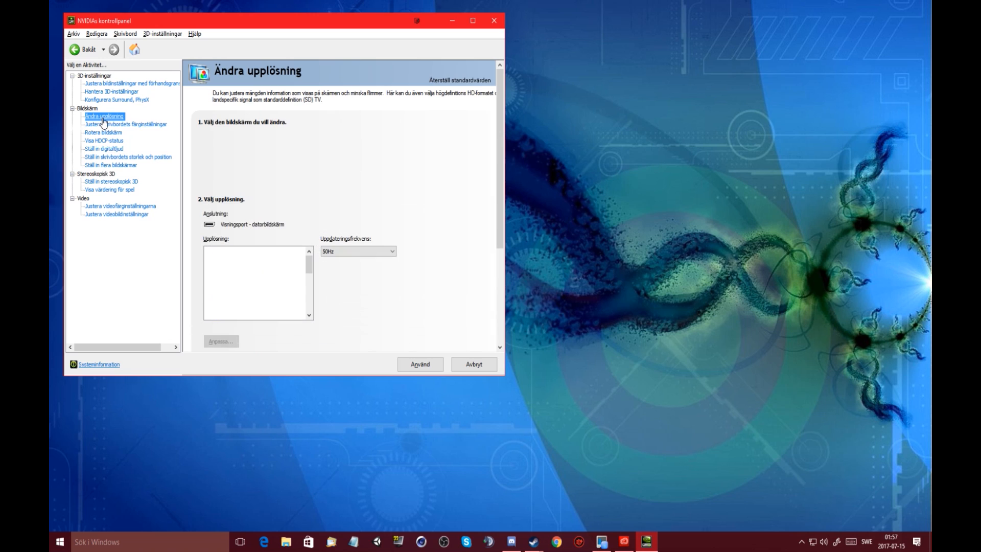
left_click(104, 117)
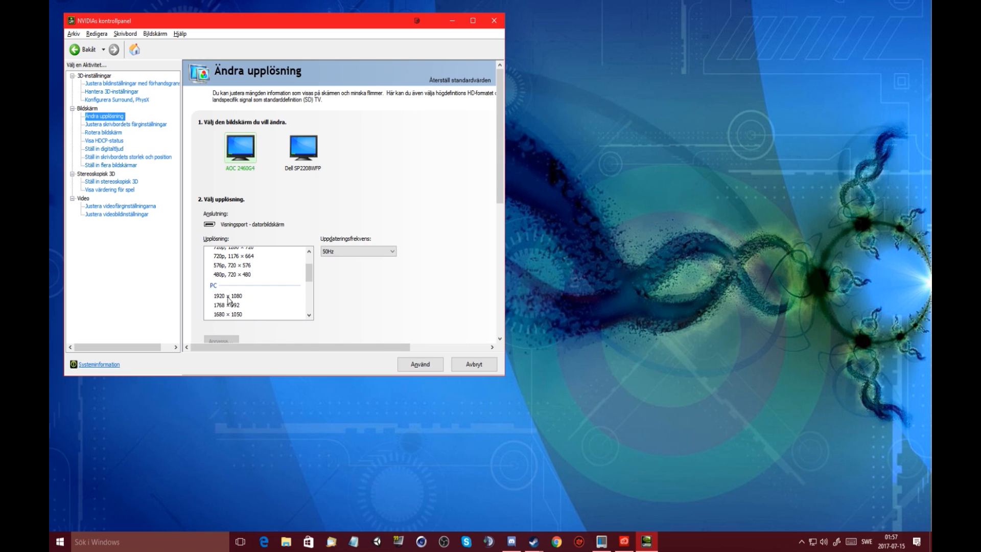
left_click(250, 296)
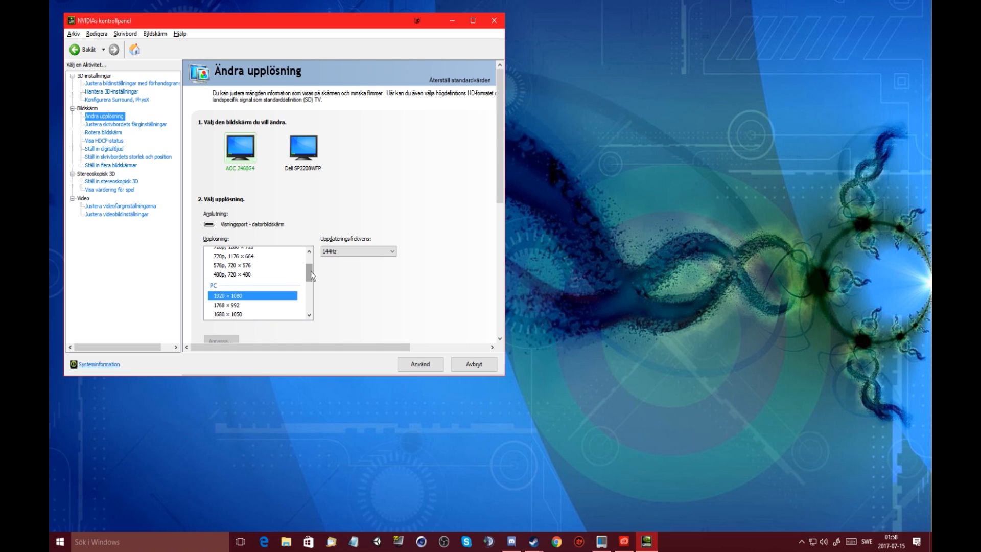
scroll("down", 3)
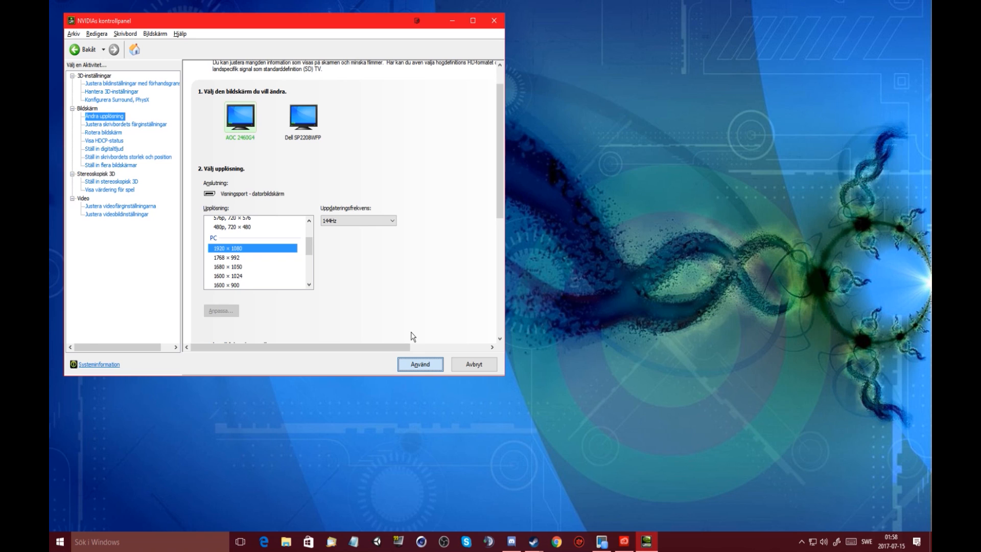
mouse_move(491, 280)
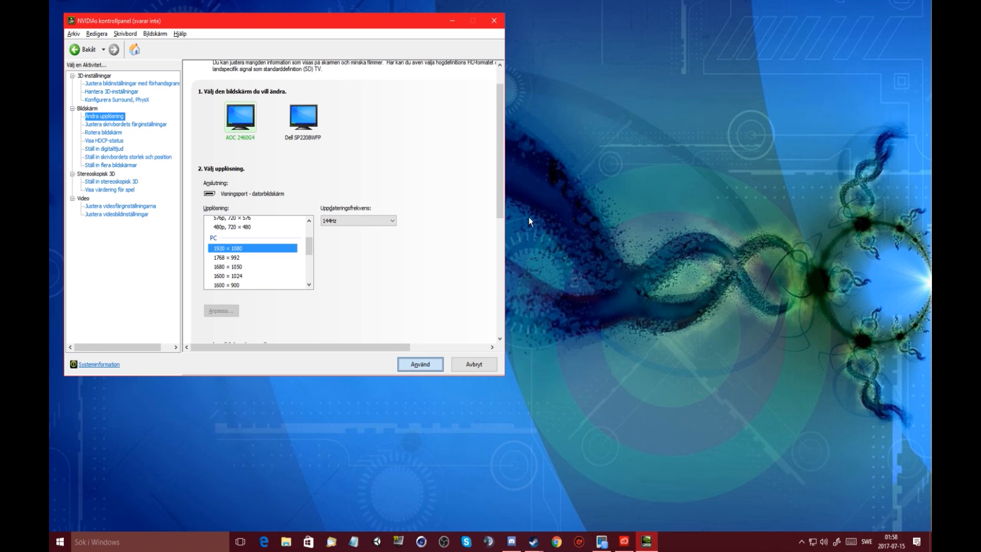
left_click(419, 363)
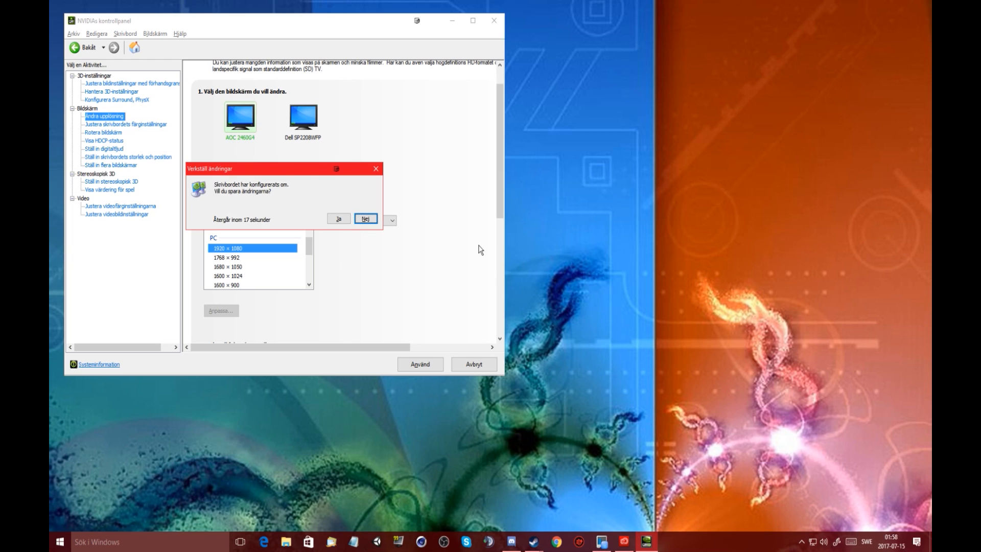
- Answer Yes to keep 1920 × 1080 at 144 Hz, showing 32-bit color depth and 8 bpc output
left_click(366, 219)
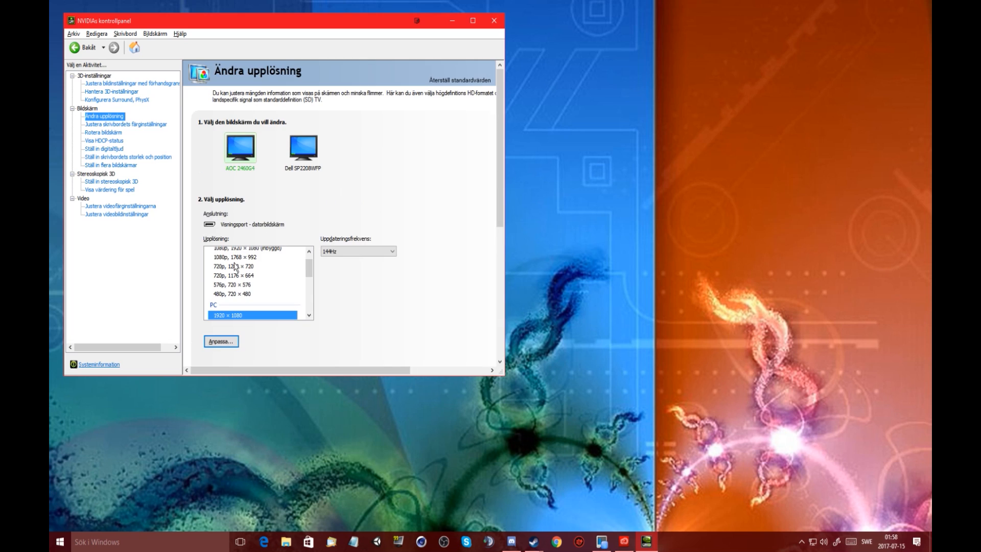
scroll("down", 3)
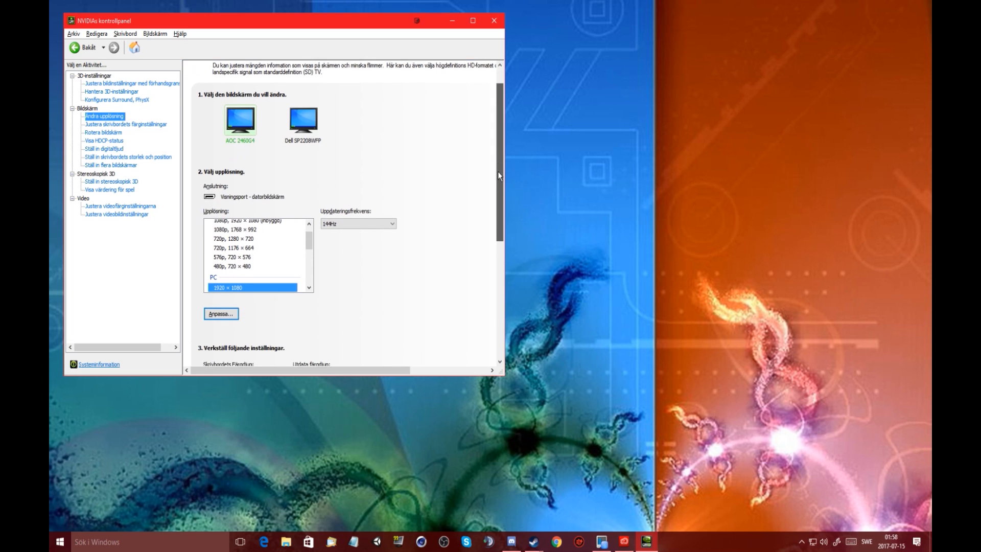
scroll("down", 3)
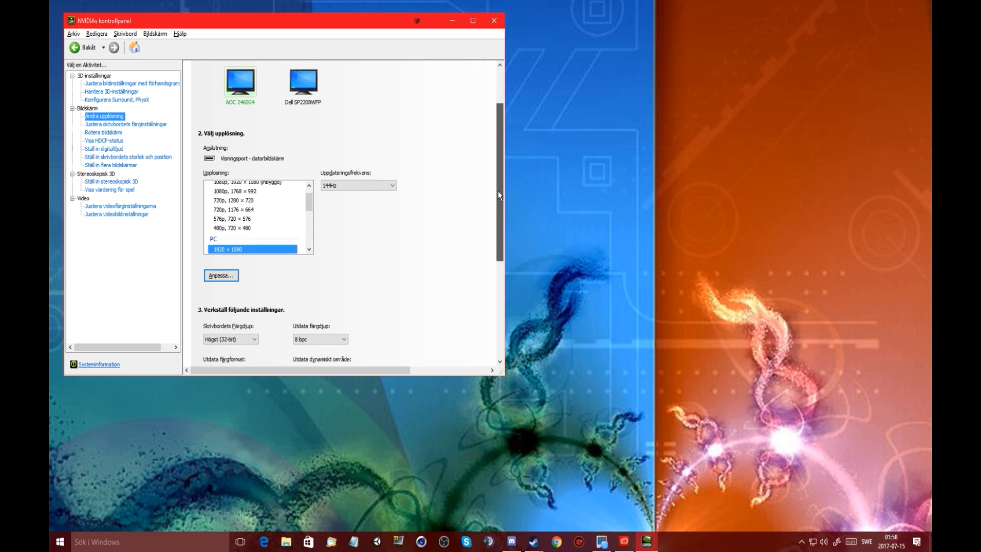
left_click(221, 275)
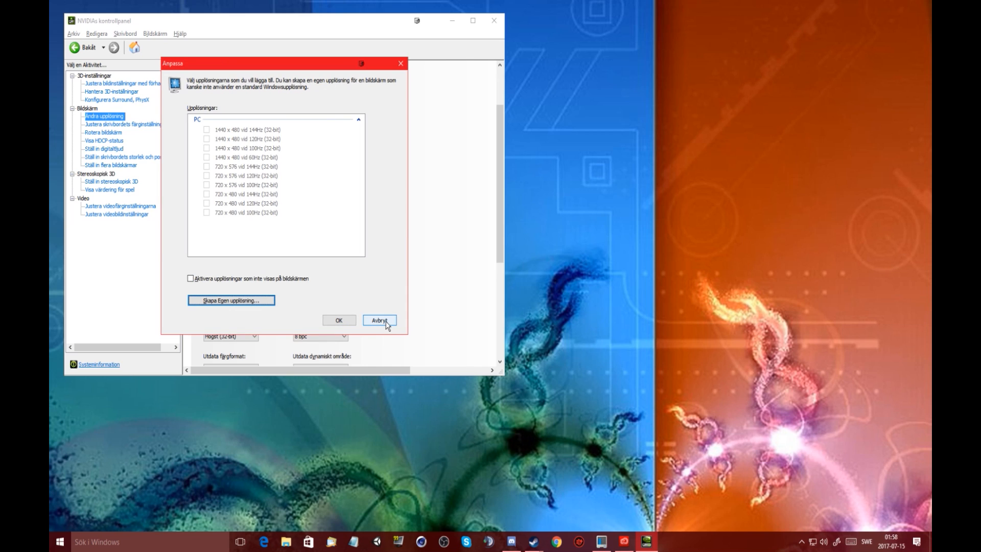
left_click(380, 320)
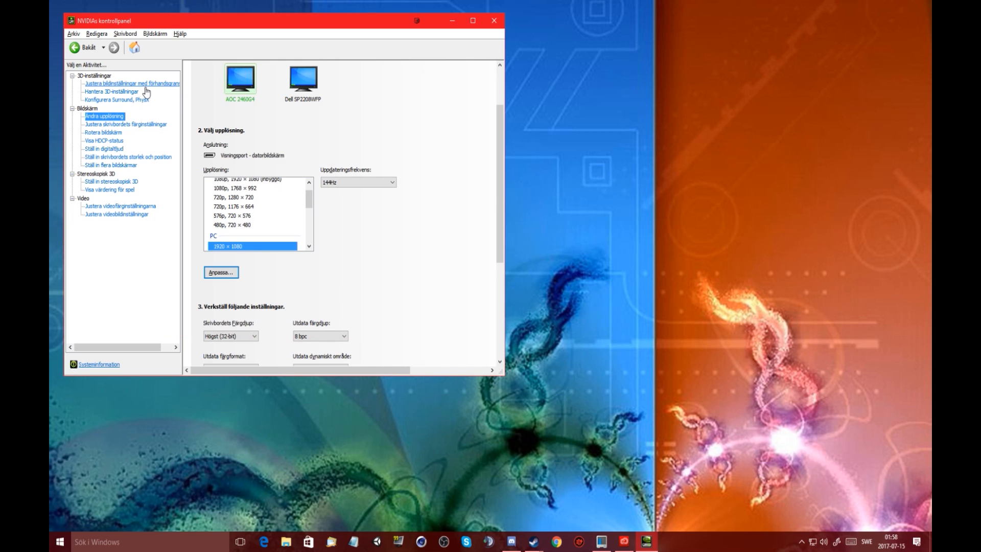
left_click(112, 91)
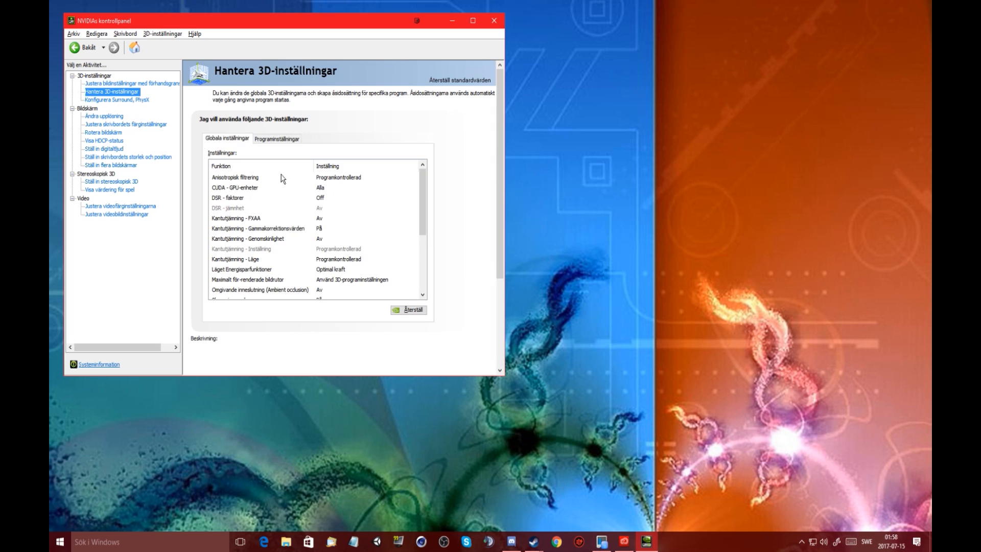
left_click(226, 198)
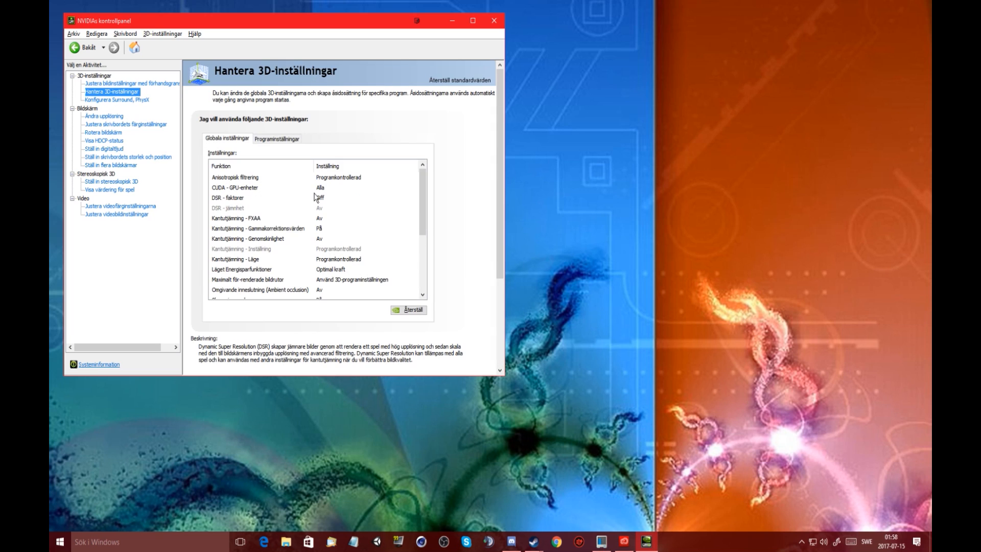
left_click(102, 117)
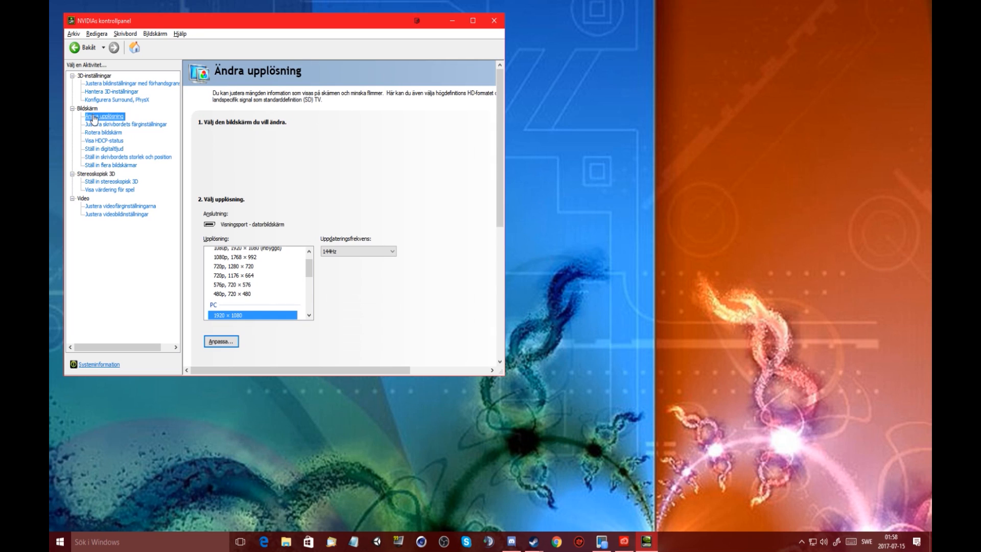
left_click(103, 116)
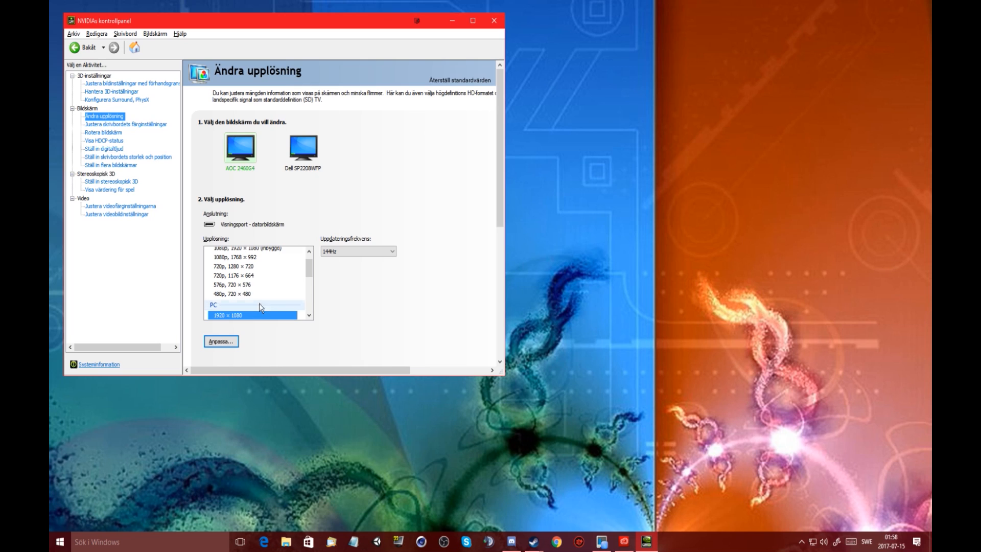
left_click(253, 302)
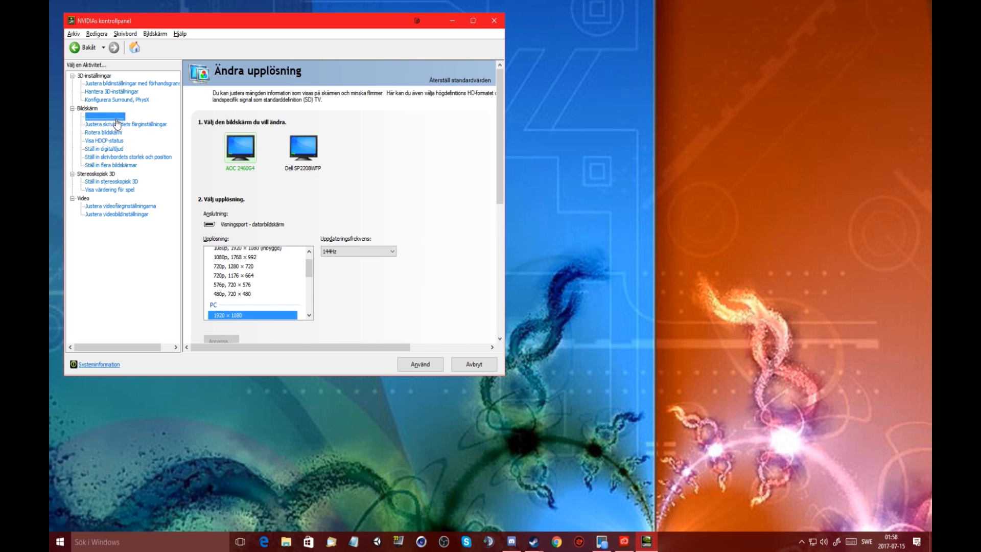
scroll("down", 3)
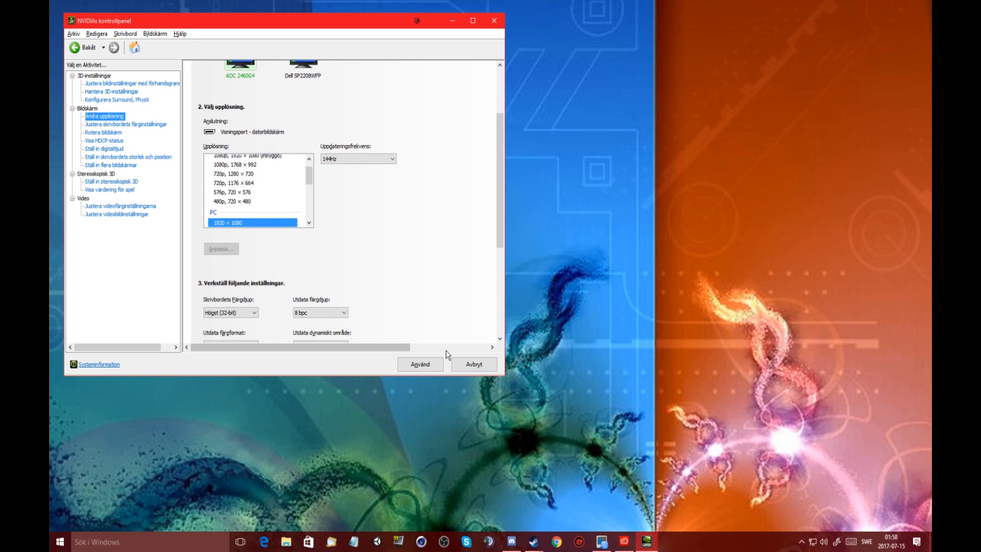
mouse_move(334, 219)
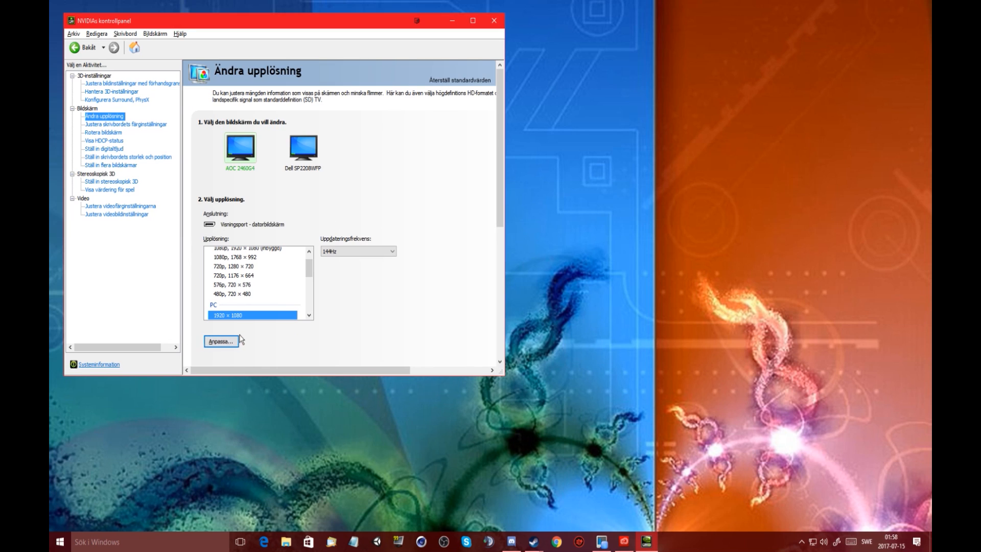
left_click(221, 342)
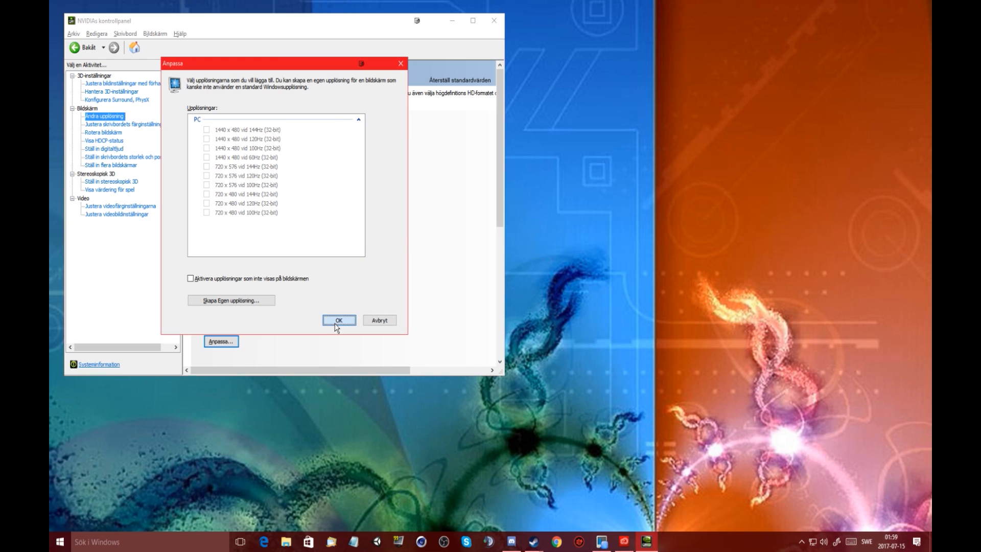
left_click(338, 320)
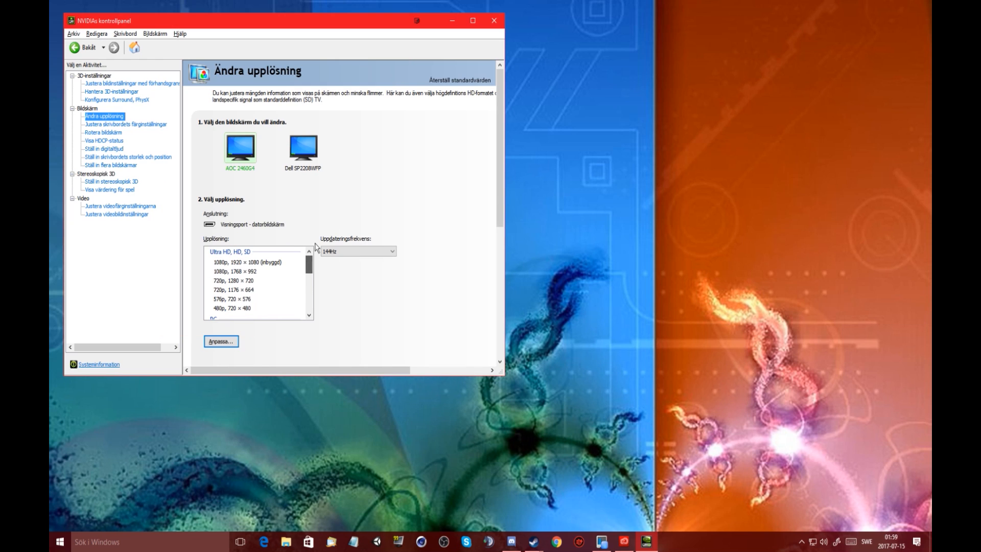